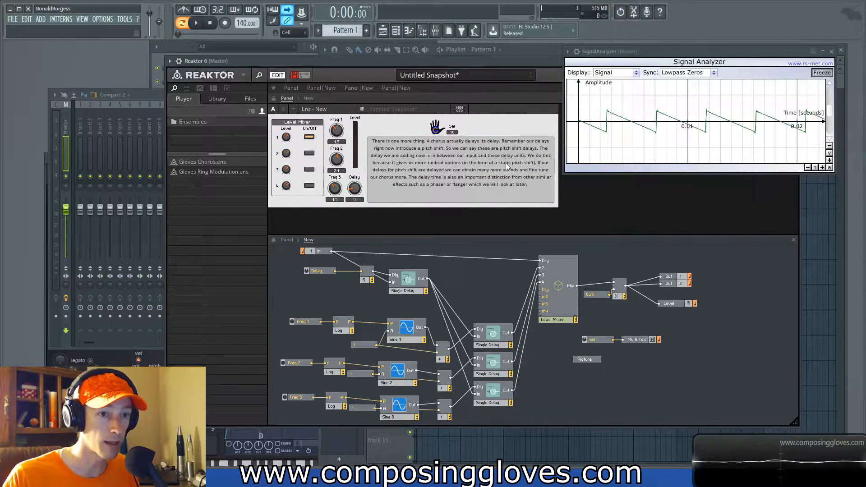
pyautogui.moveTo(585, 221)
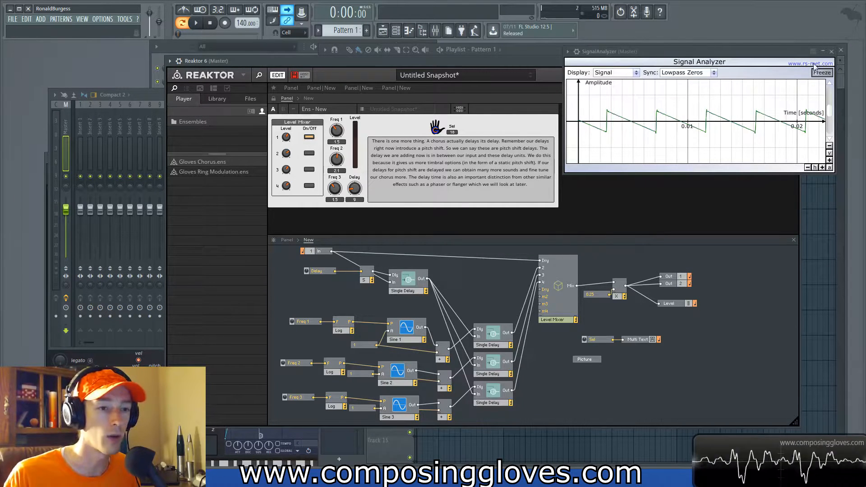
# Step: Release the held test note so the Signal Analyzer display goes flat
pyautogui.click(822, 73)
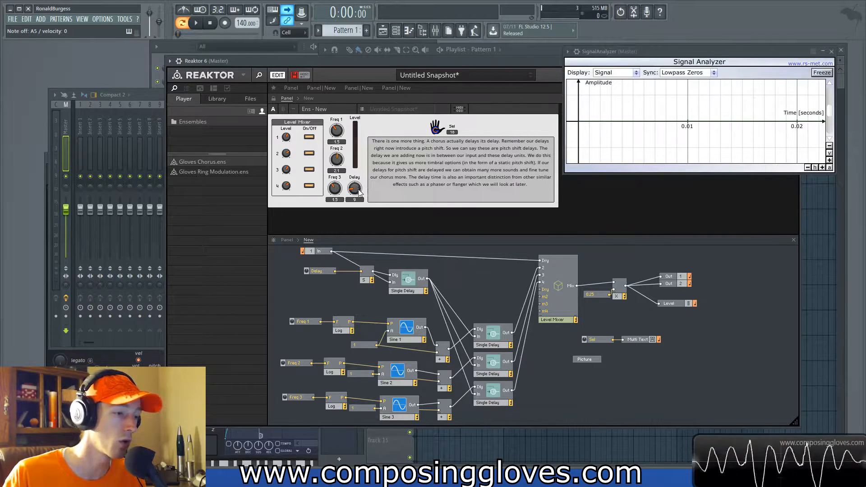
pyautogui.moveTo(354, 189)
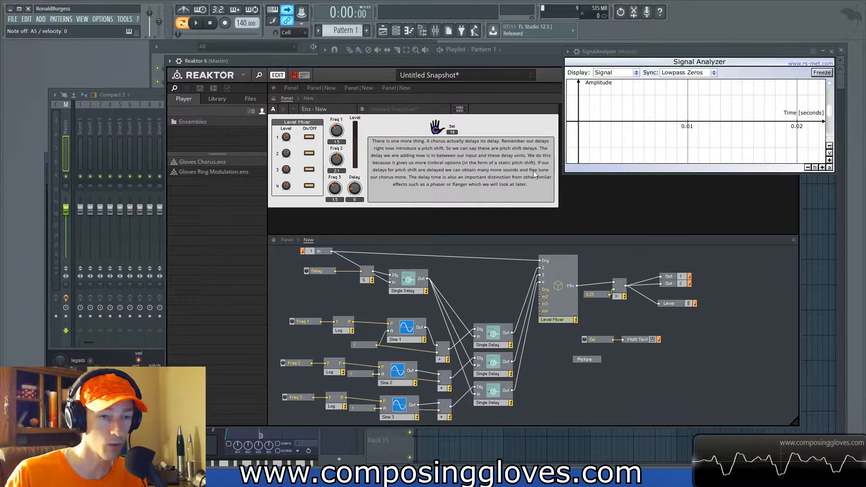
pyautogui.moveTo(514, 179)
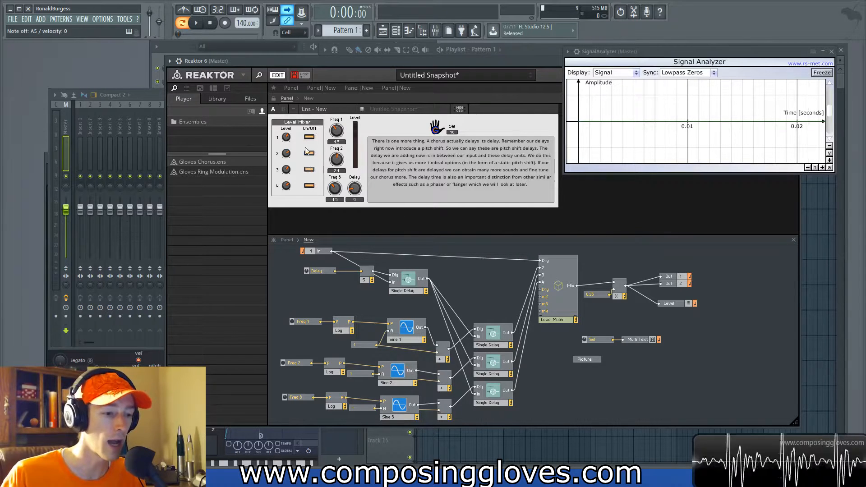
pyautogui.moveTo(509, 187)
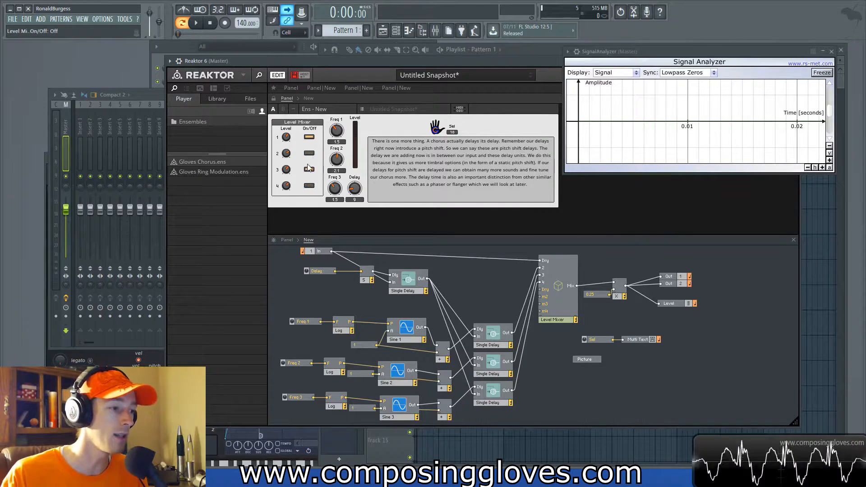
pyautogui.moveTo(477, 280)
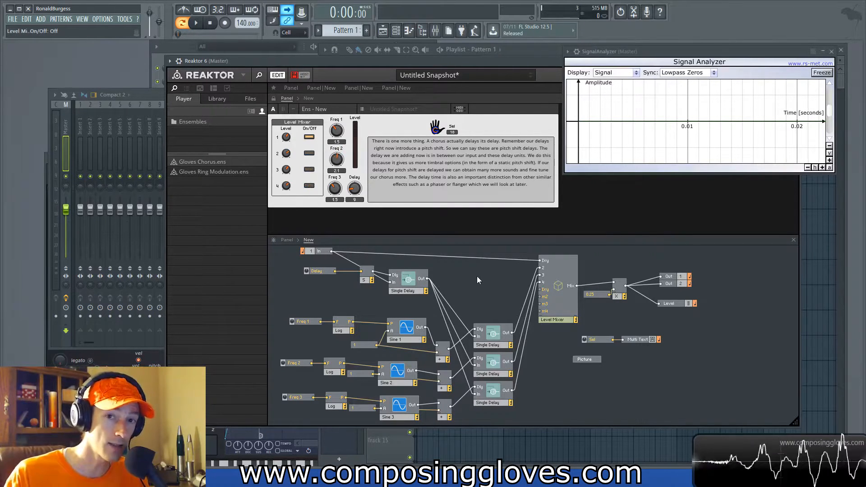
pyautogui.moveTo(488, 245)
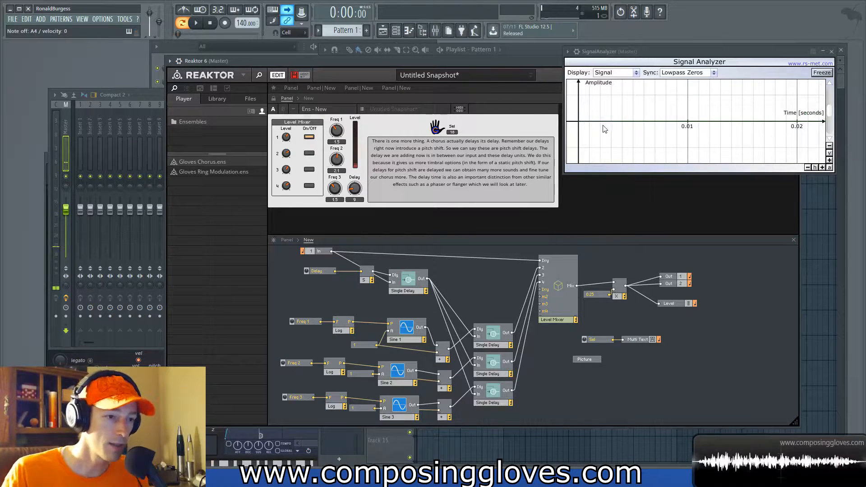
pyautogui.moveTo(663, 115)
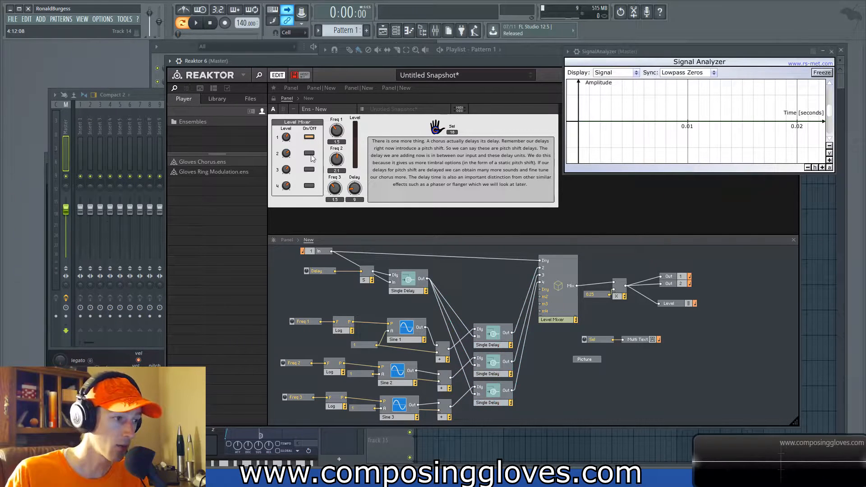
pyautogui.moveTo(309, 154)
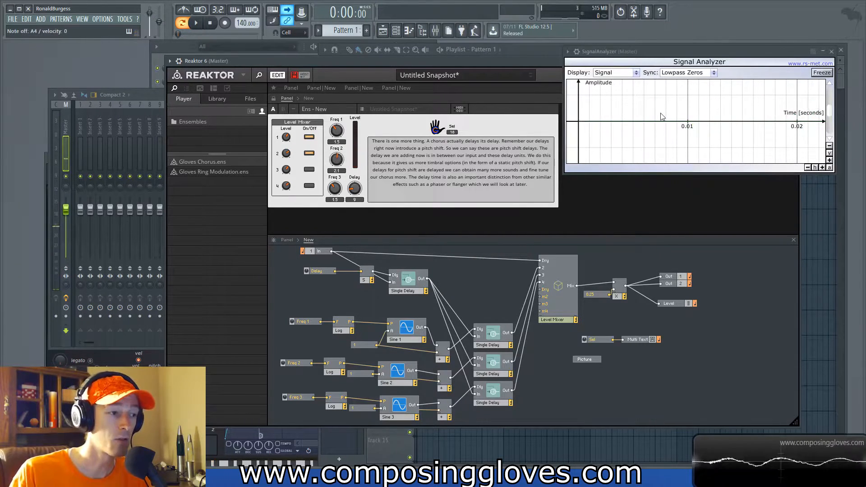
pyautogui.moveTo(660, 117)
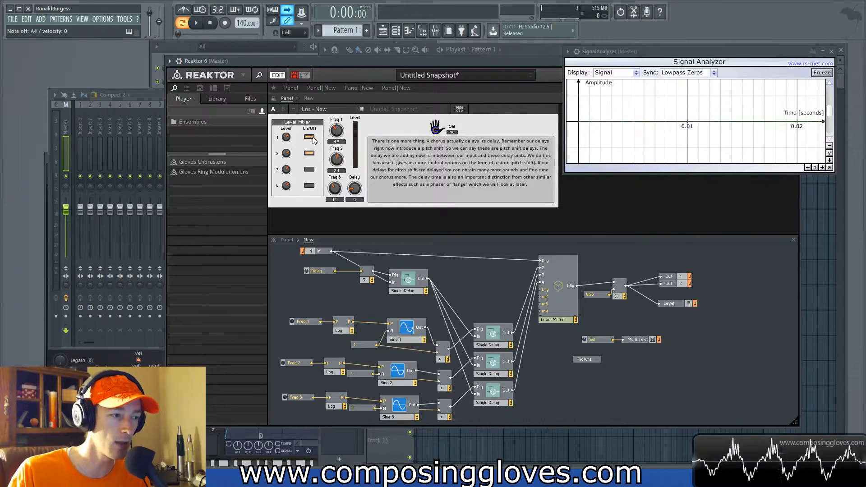
# Step: Mute the dry signal by switching off Level Mixer channel 1
pyautogui.click(309, 137)
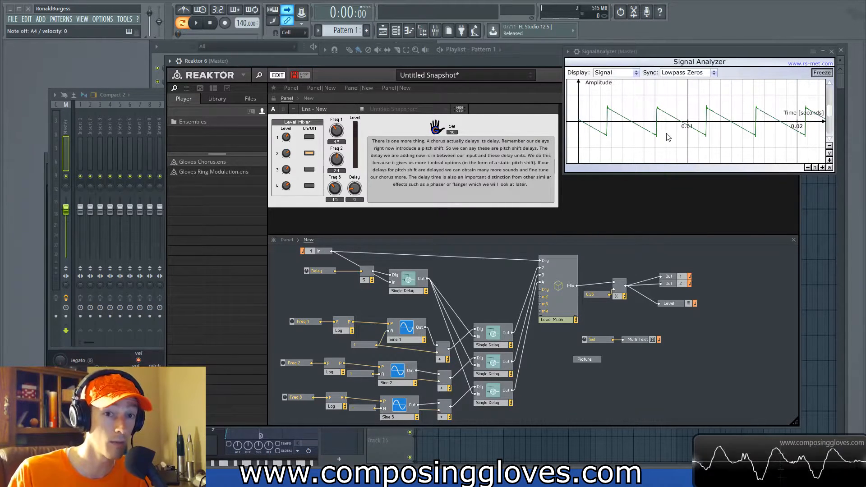
pyautogui.moveTo(606, 140)
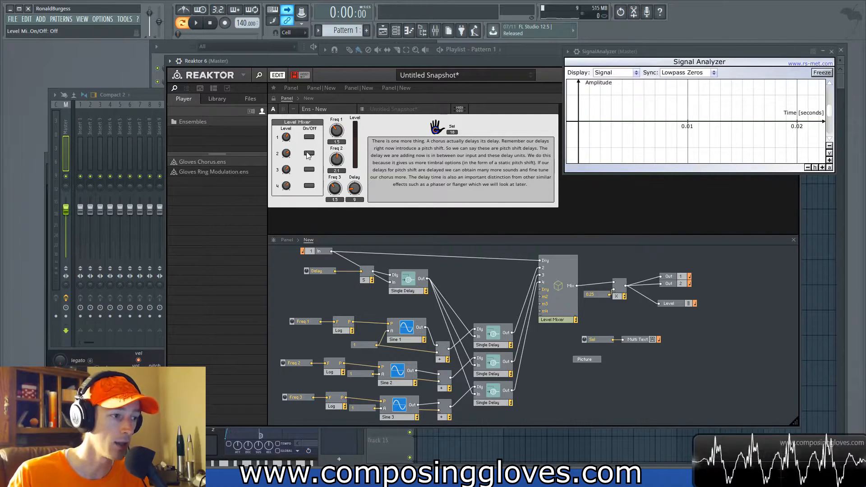
# Step: Toggle mixer channels 2, 1 and 3 so only the first delayed copy stays on
pyautogui.click(309, 153)
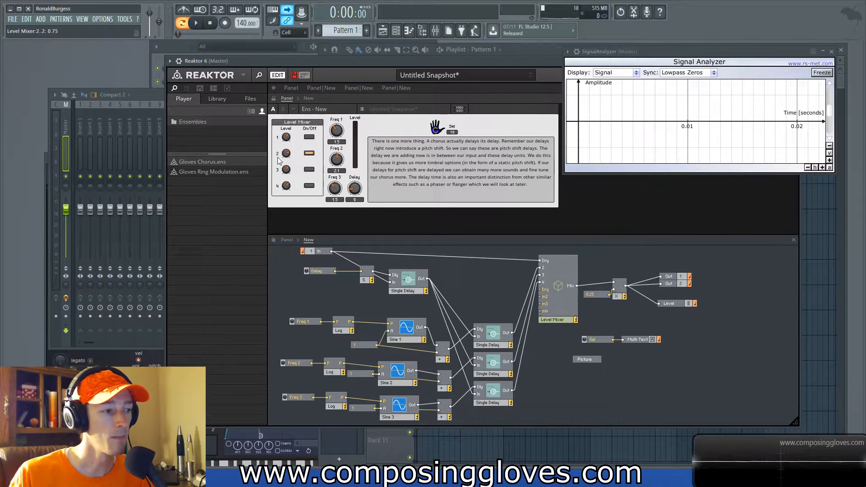
pyautogui.moveTo(335, 160)
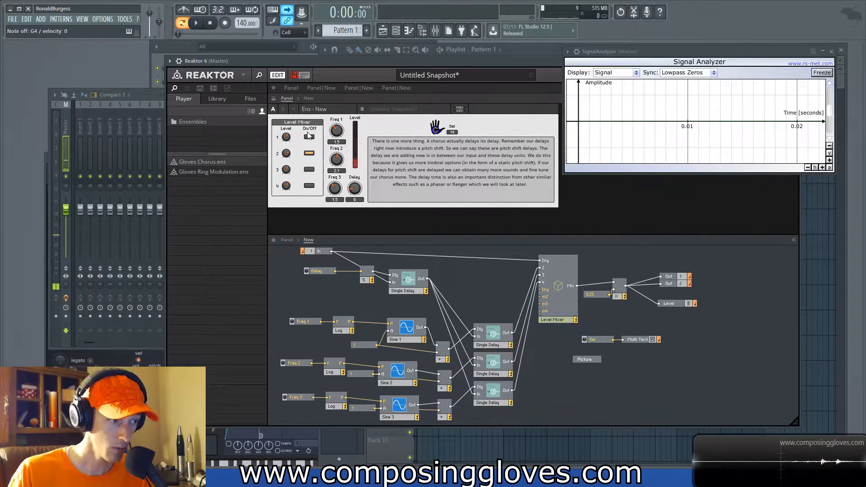
pyautogui.click(309, 153)
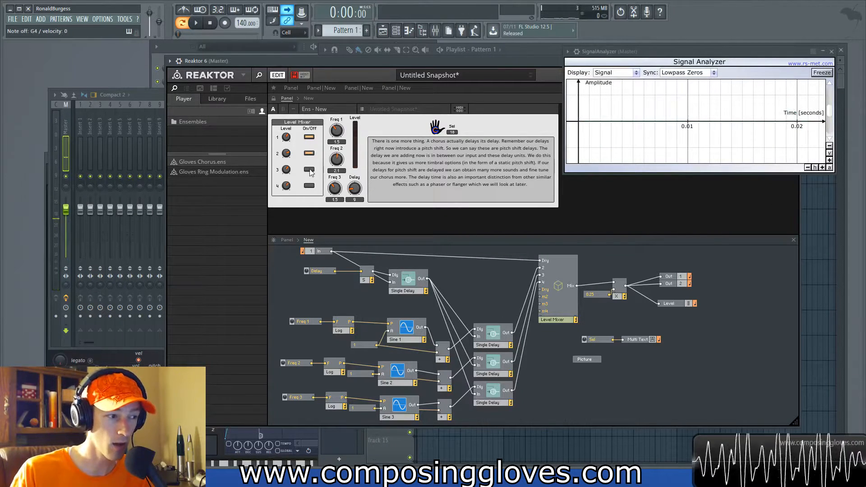
pyautogui.click(310, 169)
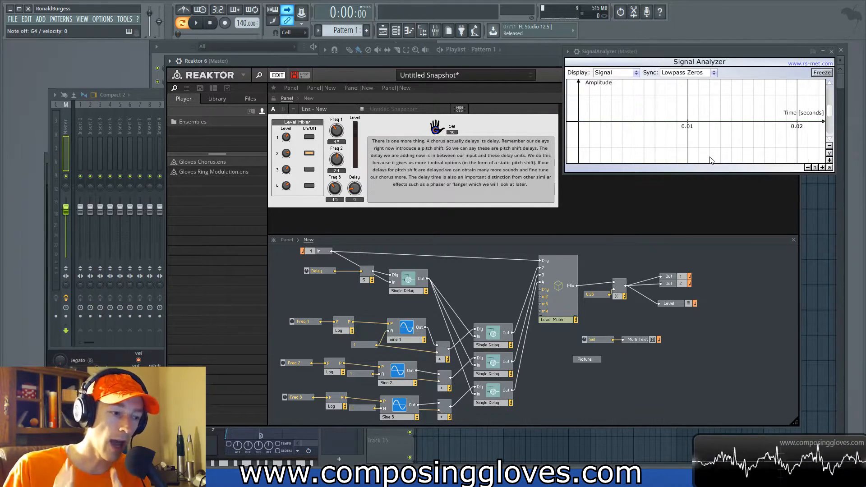
pyautogui.click(489, 336)
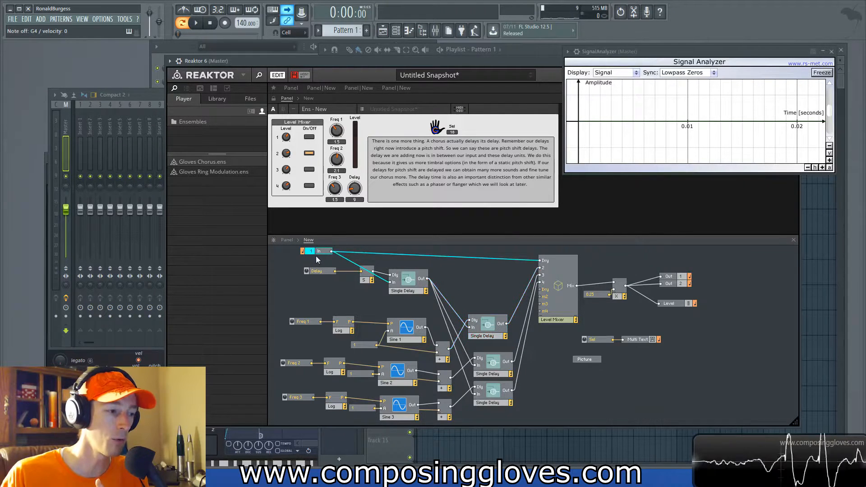
pyautogui.moveTo(475, 257)
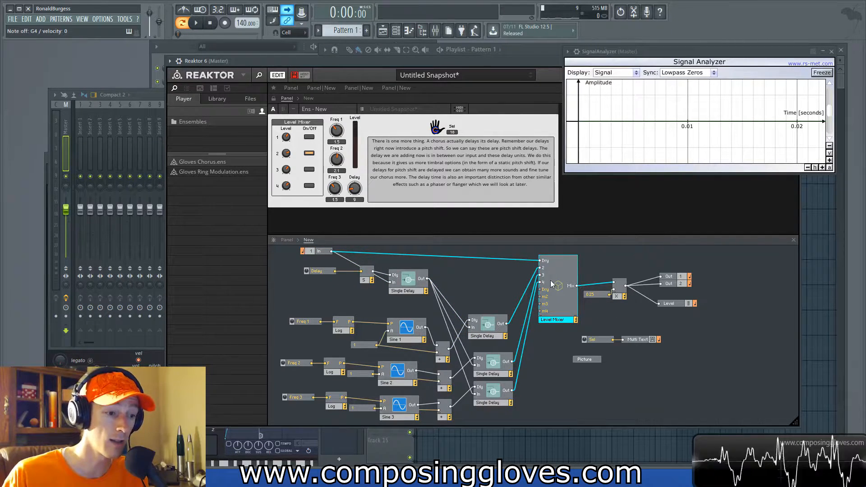
pyautogui.moveTo(677, 284)
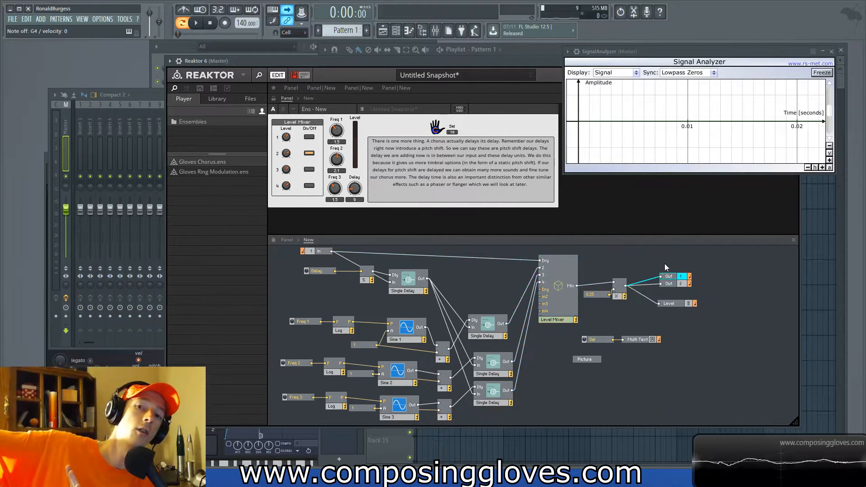
pyautogui.moveTo(655, 332)
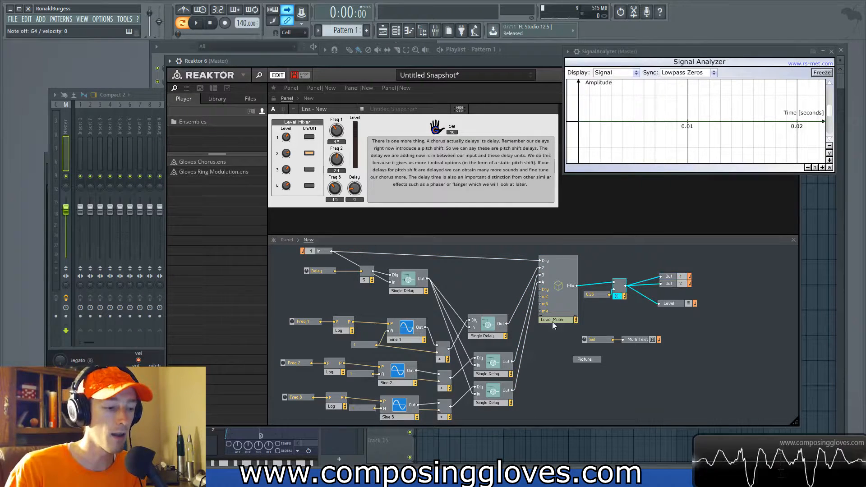
pyautogui.moveTo(467, 351)
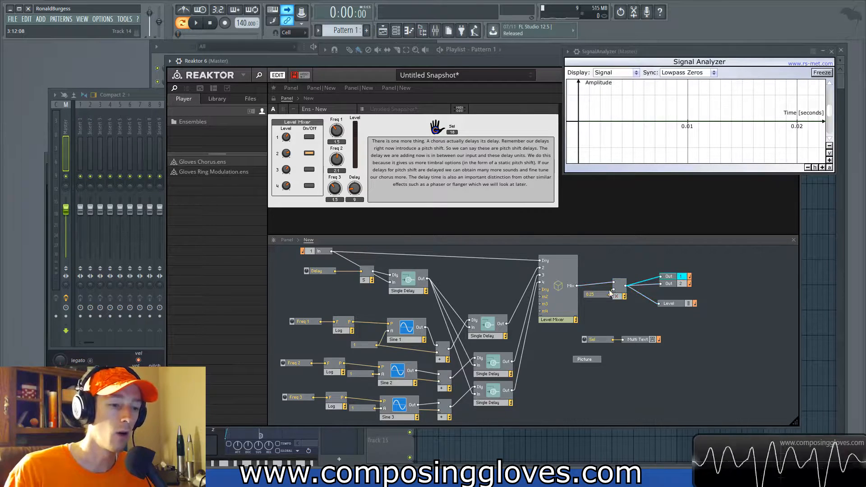
pyautogui.moveTo(686, 366)
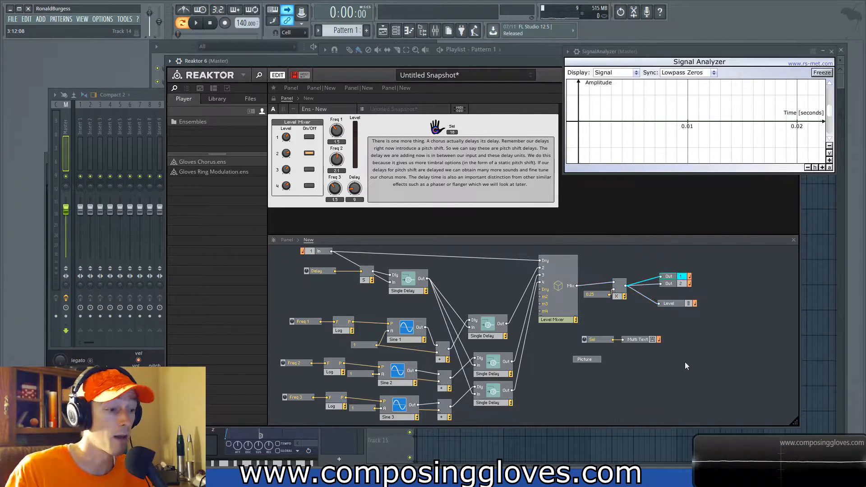
# Step: Move the top Single Delay slightly left and down beside the Delay control
pyautogui.click(408, 291)
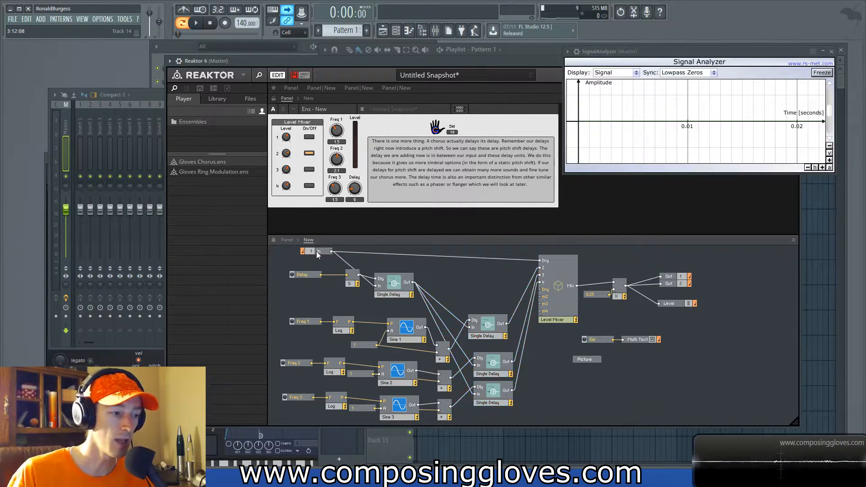
pyautogui.click(491, 374)
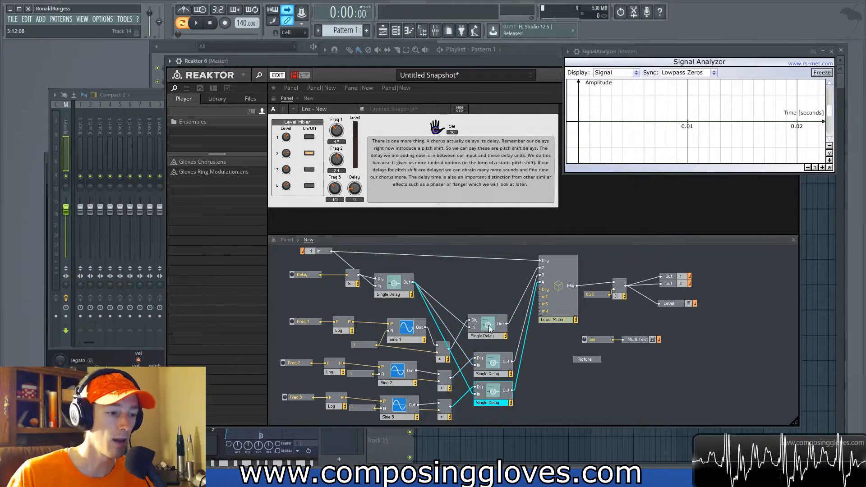
# Step: Reposition the Freq 1, Log, Sine 1 and Single Delay modules, then play a note
pyautogui.click(488, 323)
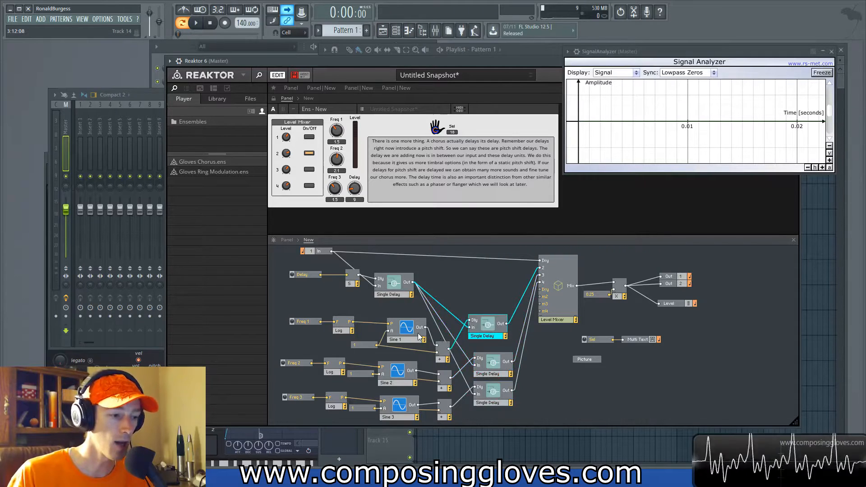
pyautogui.click(307, 322)
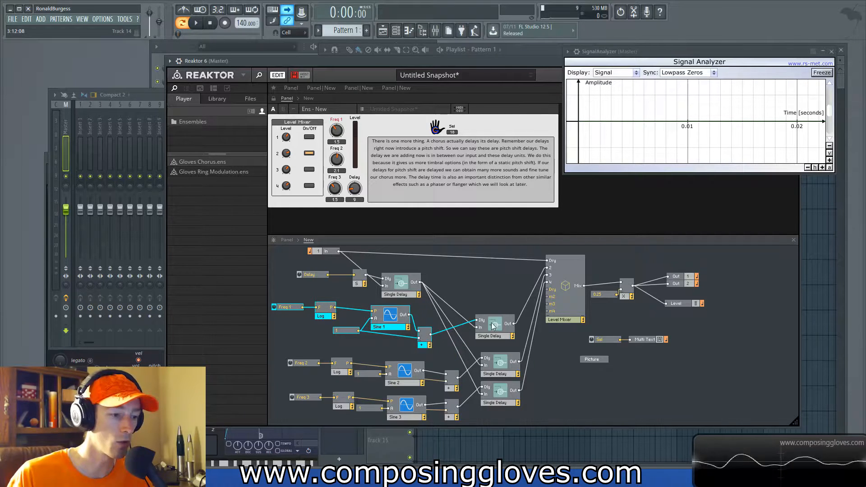
pyautogui.click(495, 336)
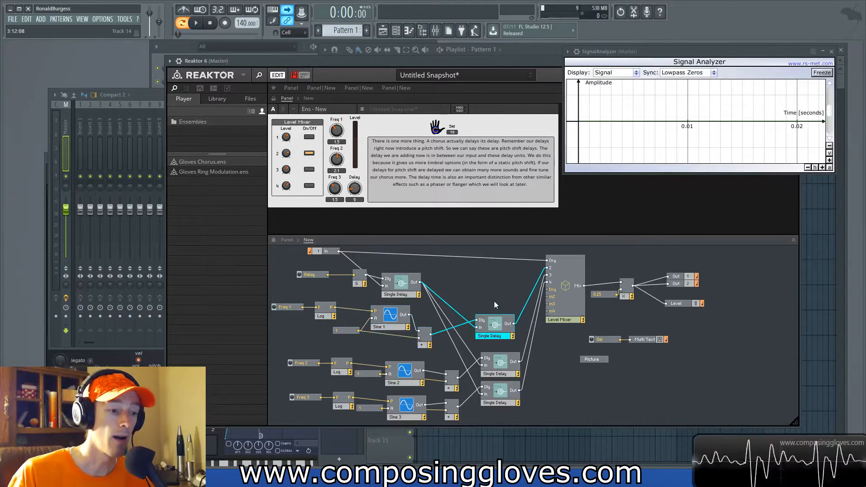
pyautogui.moveTo(486, 325)
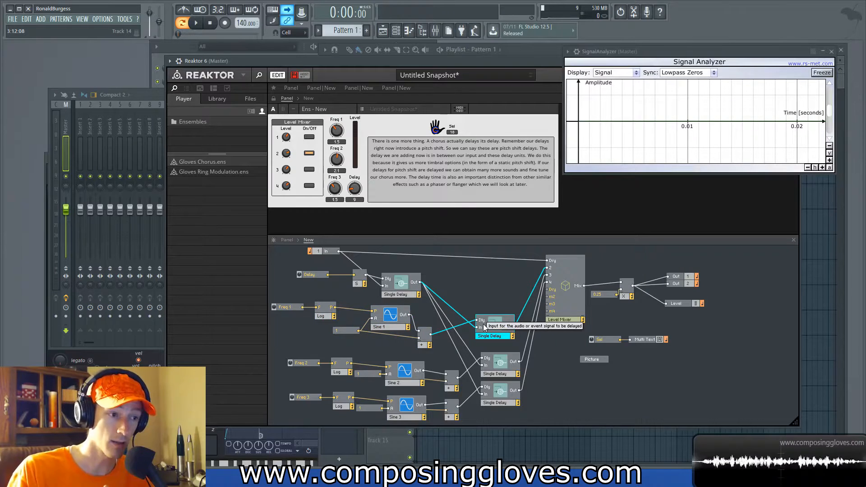
pyautogui.moveTo(635, 113)
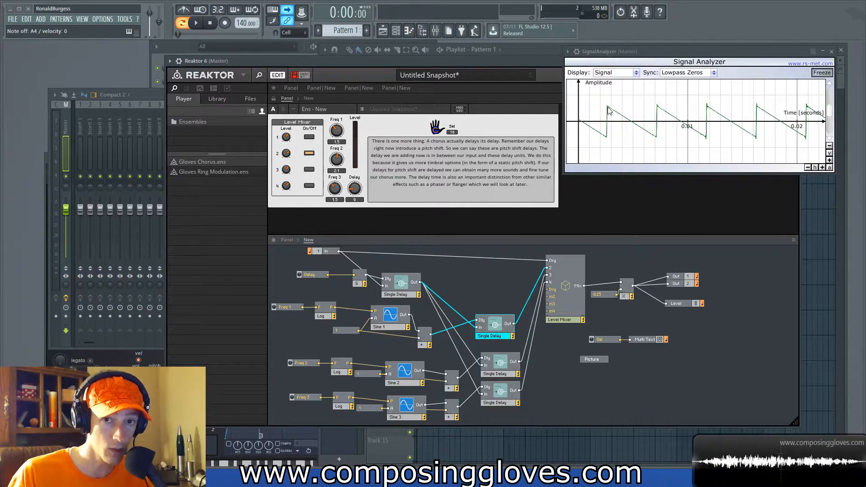
pyautogui.moveTo(783, 142)
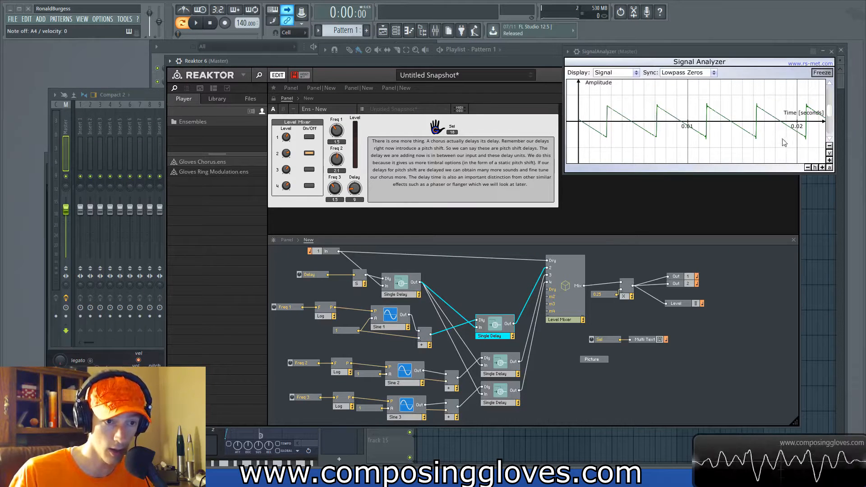
pyautogui.moveTo(760, 144)
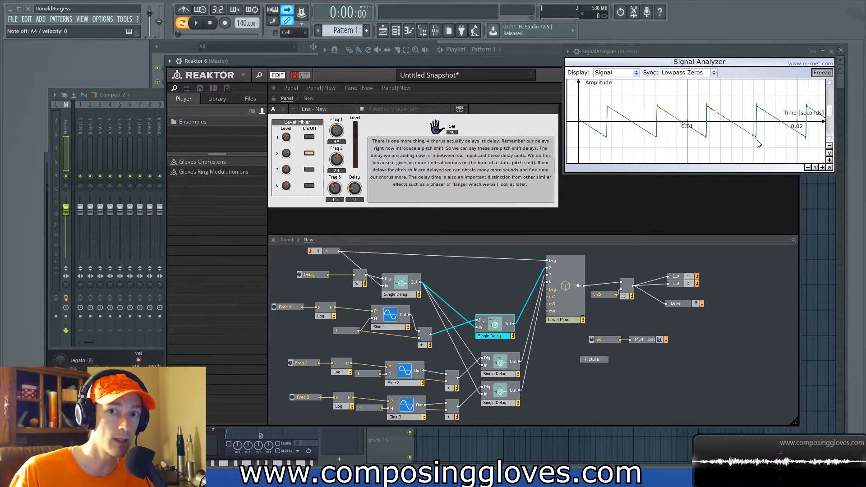
pyautogui.moveTo(610, 118)
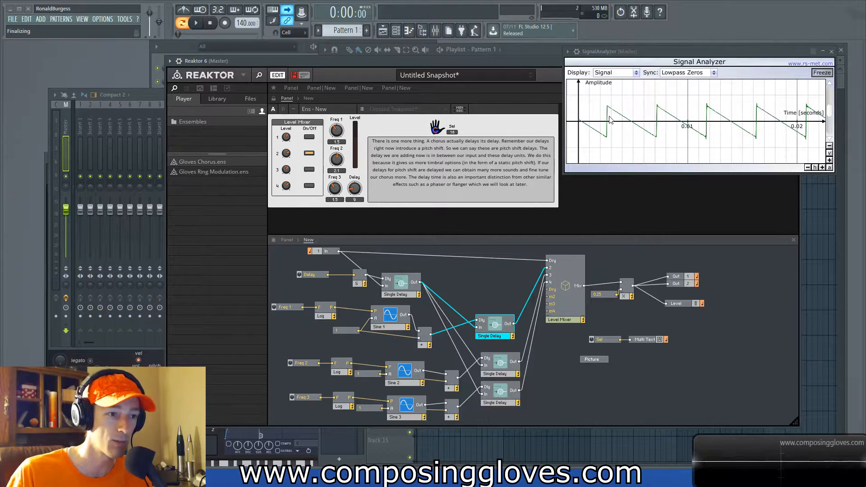
pyautogui.moveTo(613, 113)
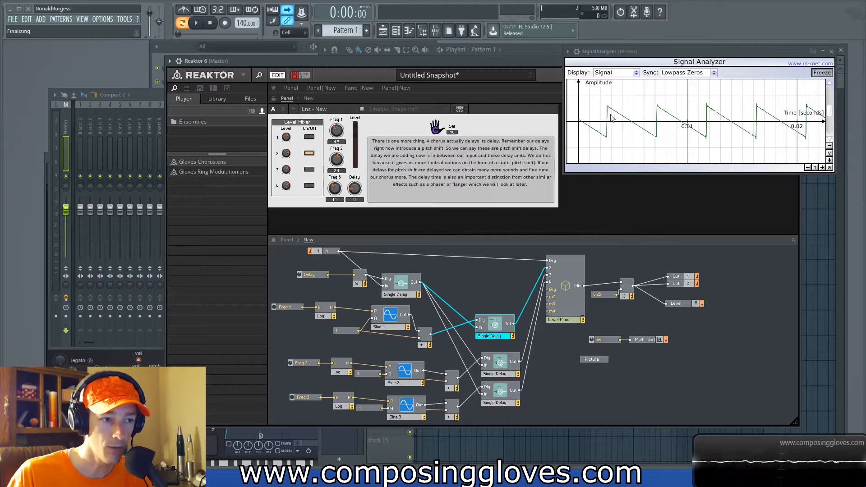
pyautogui.moveTo(618, 126)
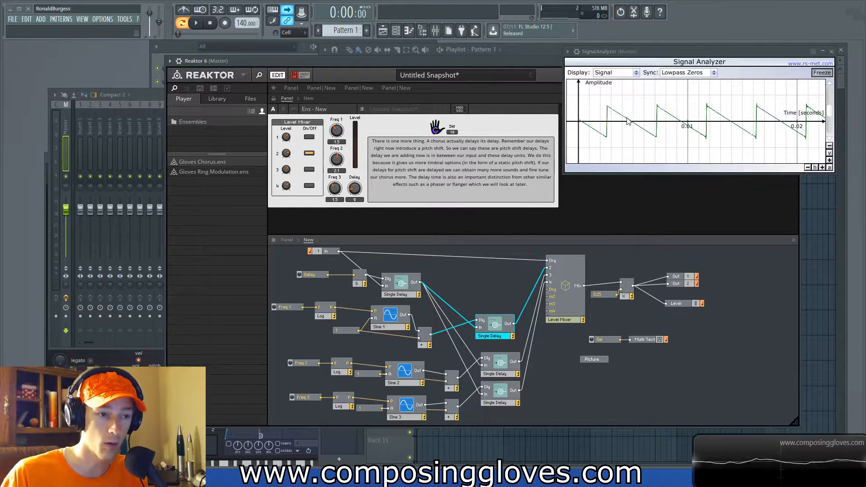
pyautogui.moveTo(623, 97)
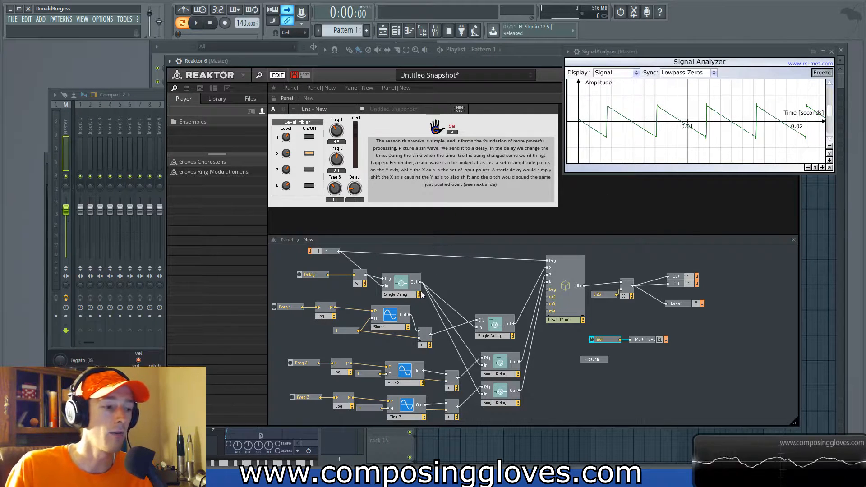
pyautogui.moveTo(495, 323)
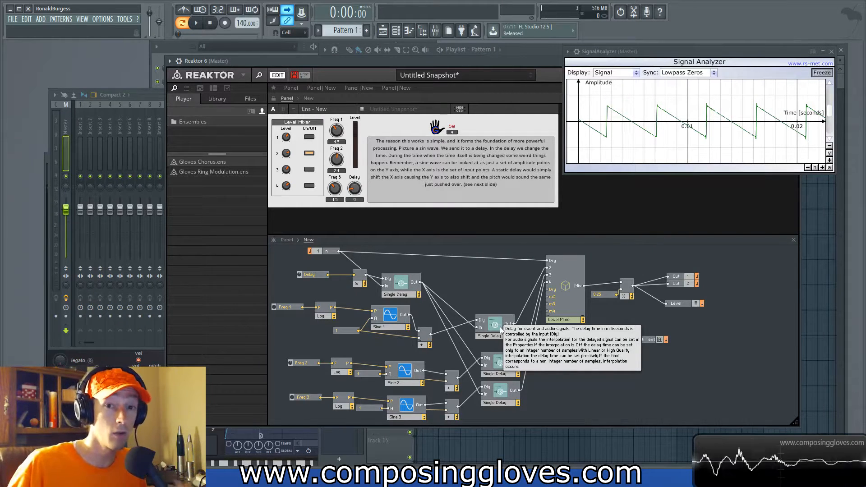
pyautogui.click(483, 323)
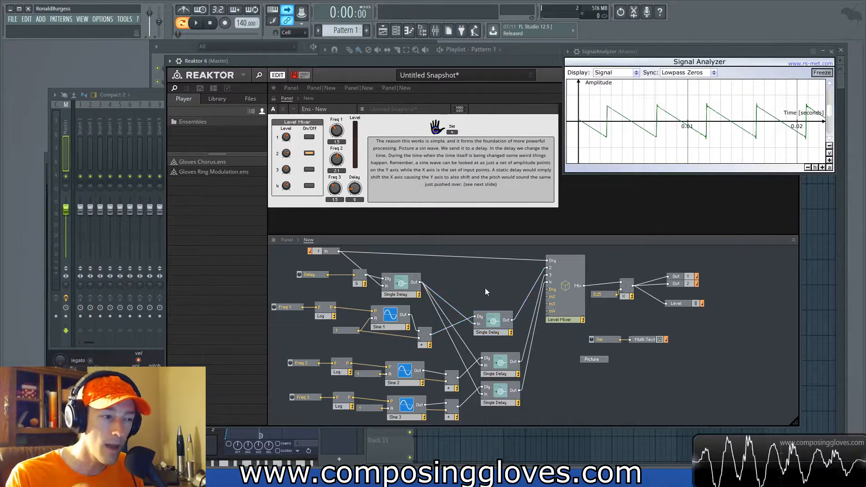
pyautogui.moveTo(500, 323)
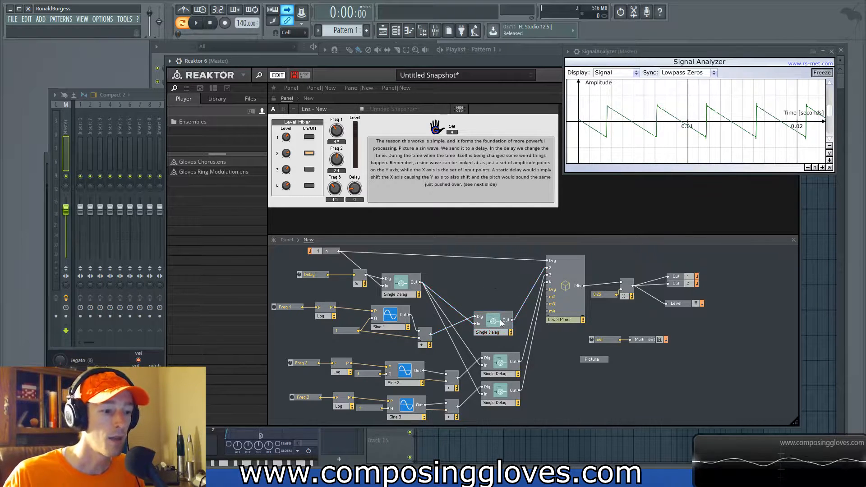
pyautogui.click(499, 366)
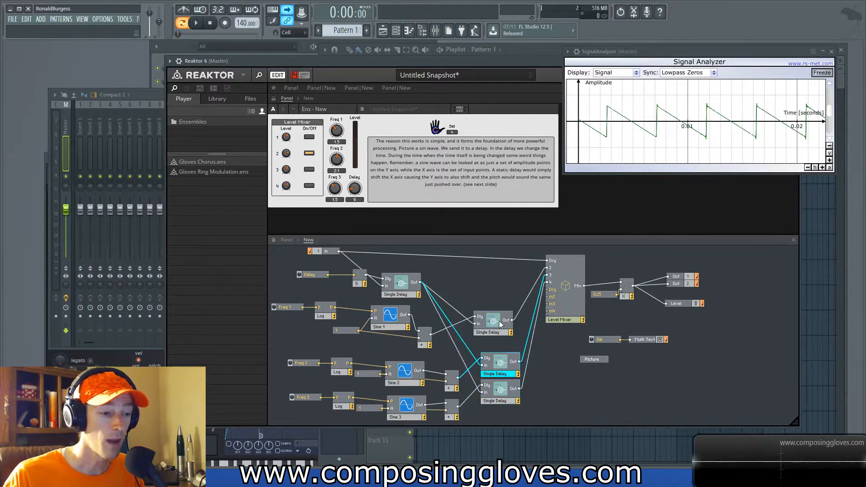
pyautogui.click(565, 319)
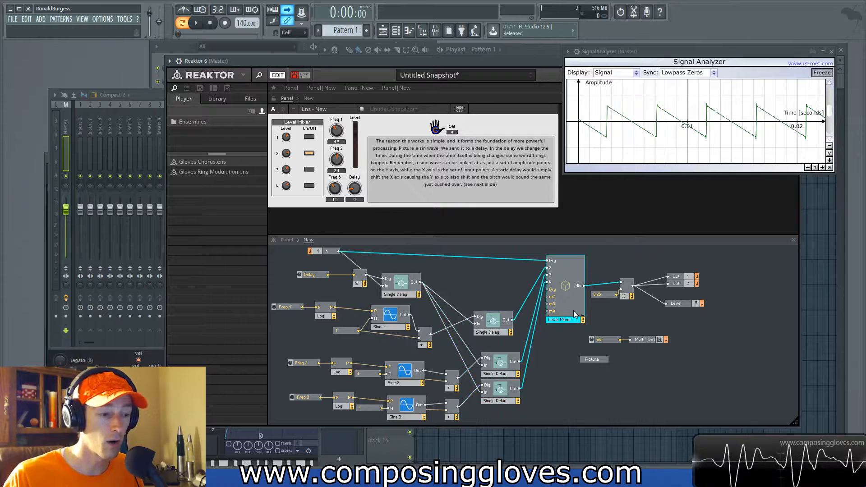
pyautogui.click(492, 333)
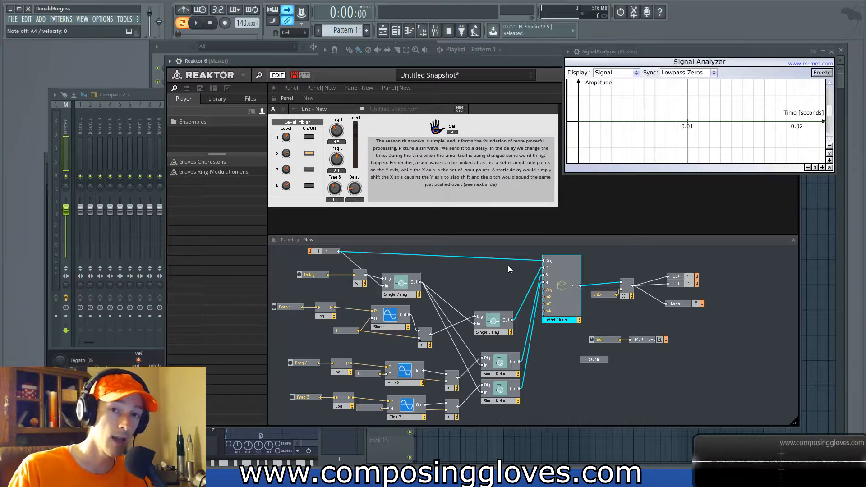
pyautogui.moveTo(334, 254)
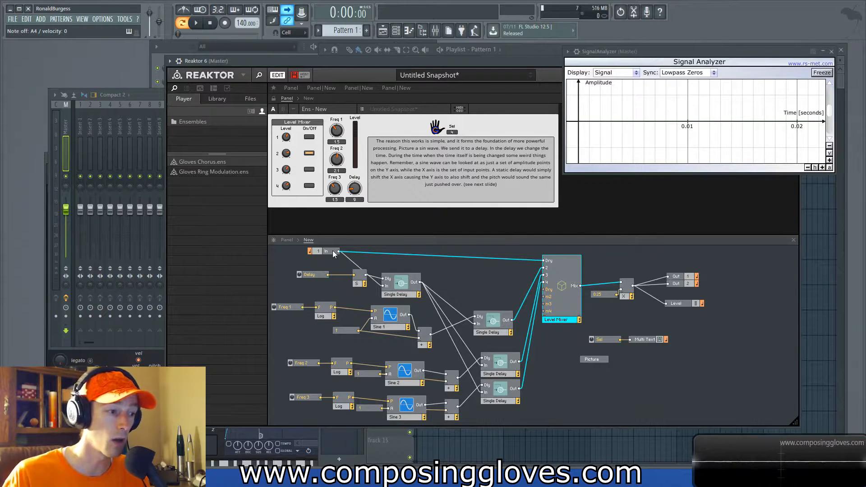
pyautogui.moveTo(325, 251)
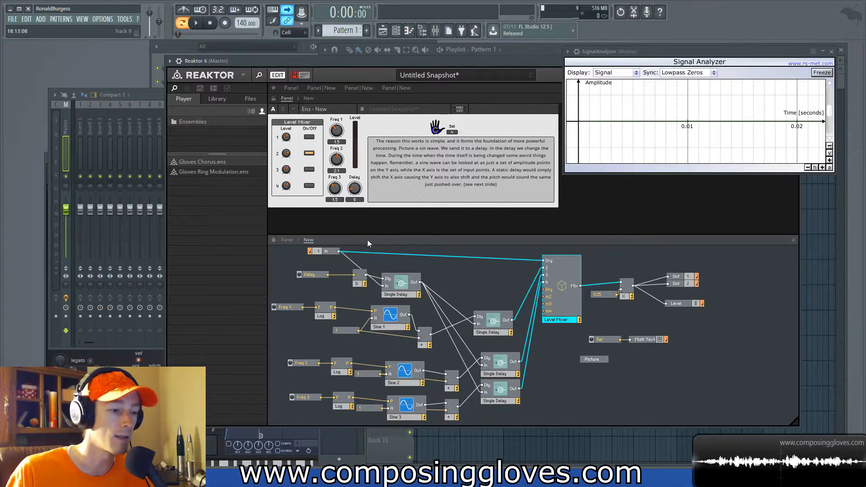
pyautogui.moveTo(503, 318)
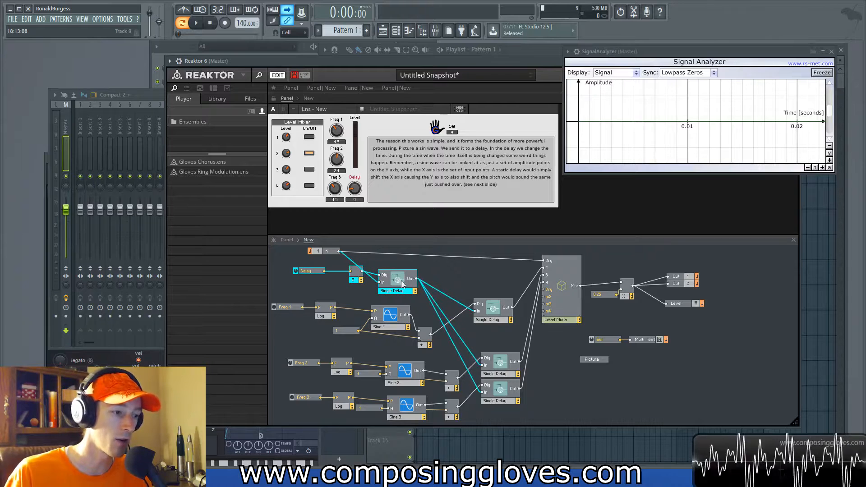
pyautogui.moveTo(398, 279)
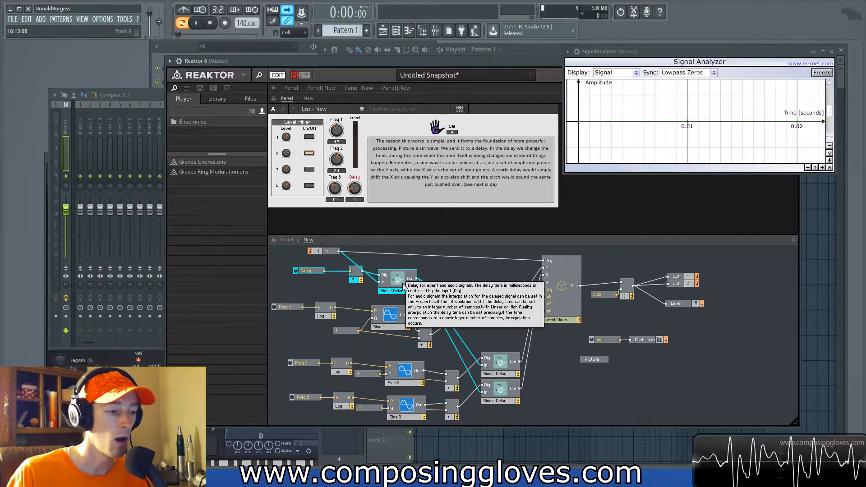
pyautogui.moveTo(447, 275)
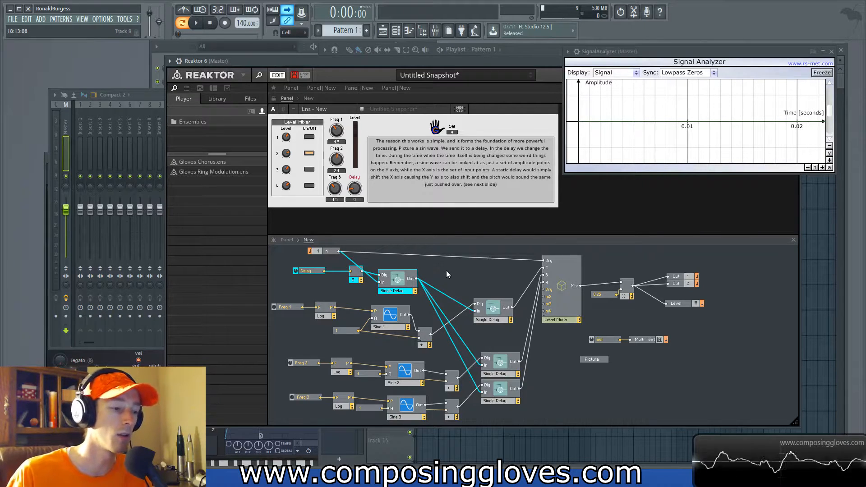
pyautogui.moveTo(395, 275)
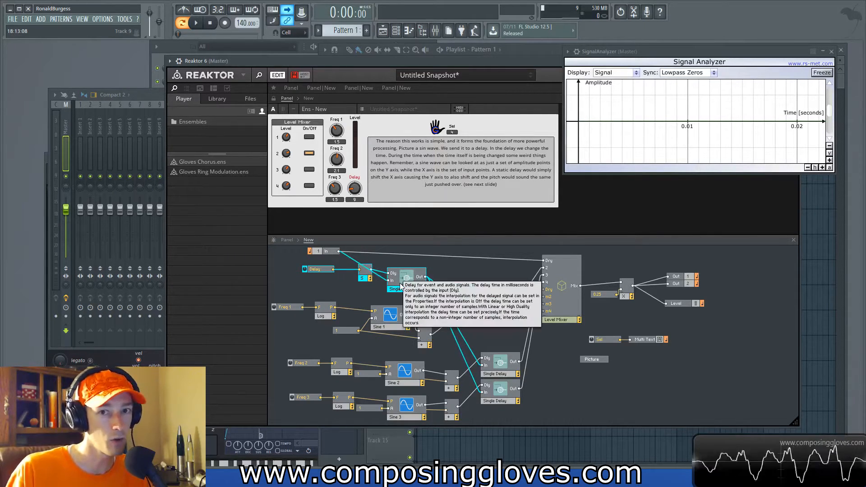
pyautogui.moveTo(393, 276)
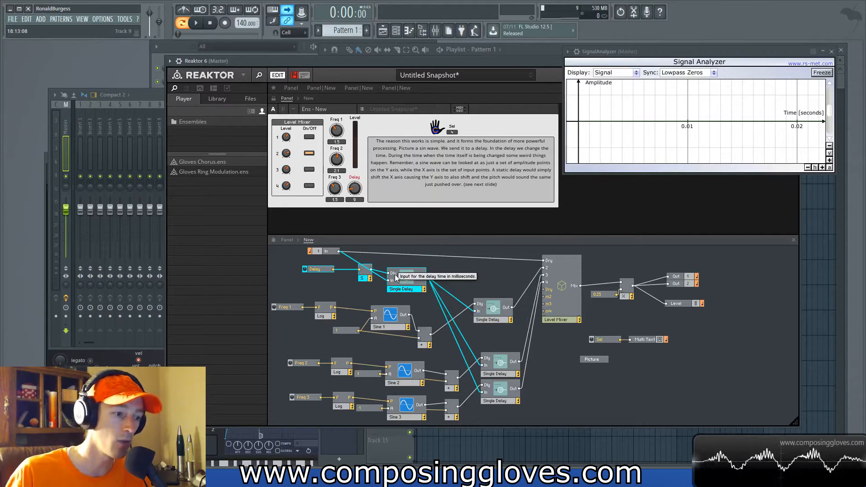
pyautogui.moveTo(448, 284)
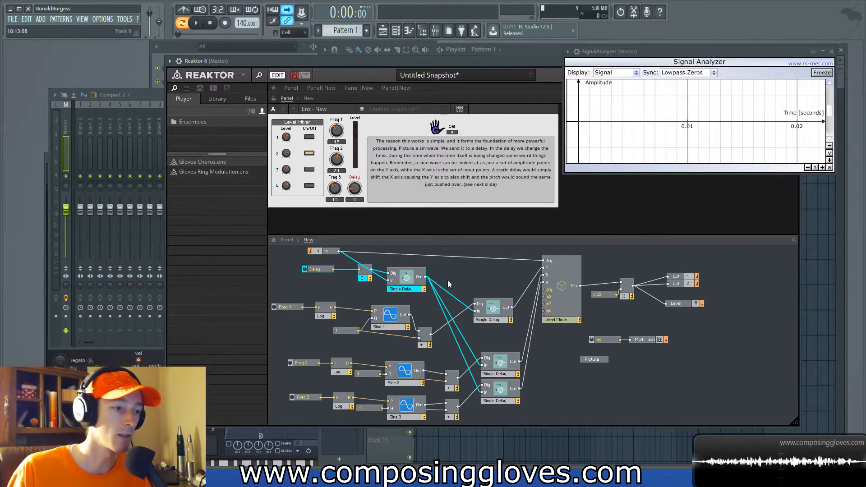
pyautogui.click(604, 339)
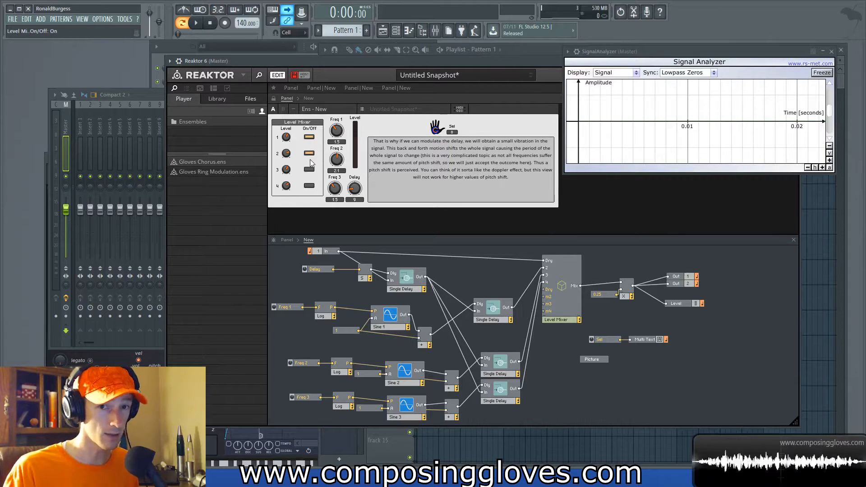
pyautogui.moveTo(547, 172)
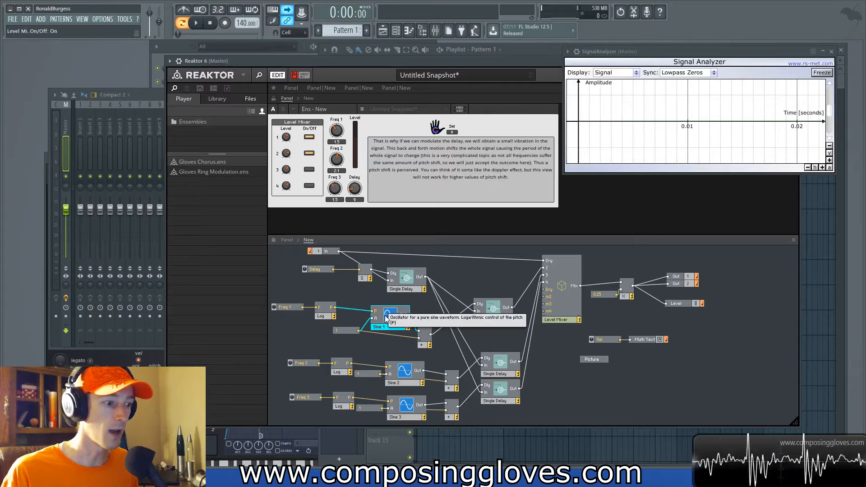
# Step: Select Sine 1 and the first Single Delay to trace their connections
pyautogui.click(495, 327)
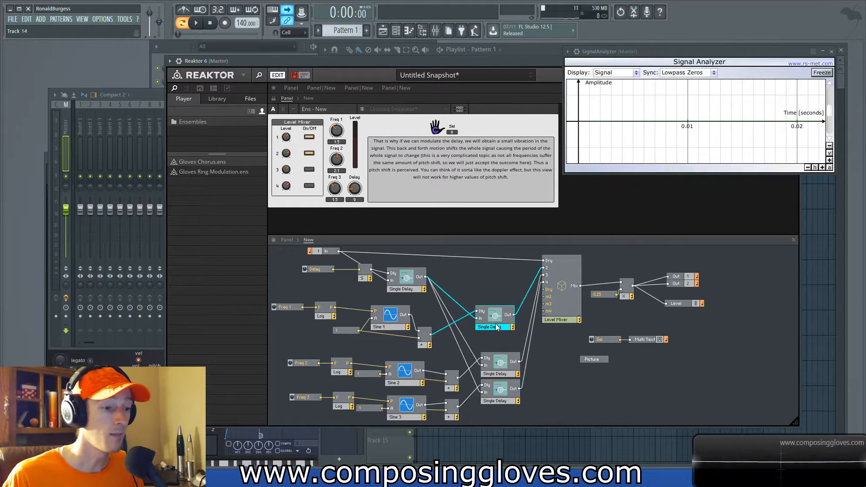
pyautogui.click(400, 288)
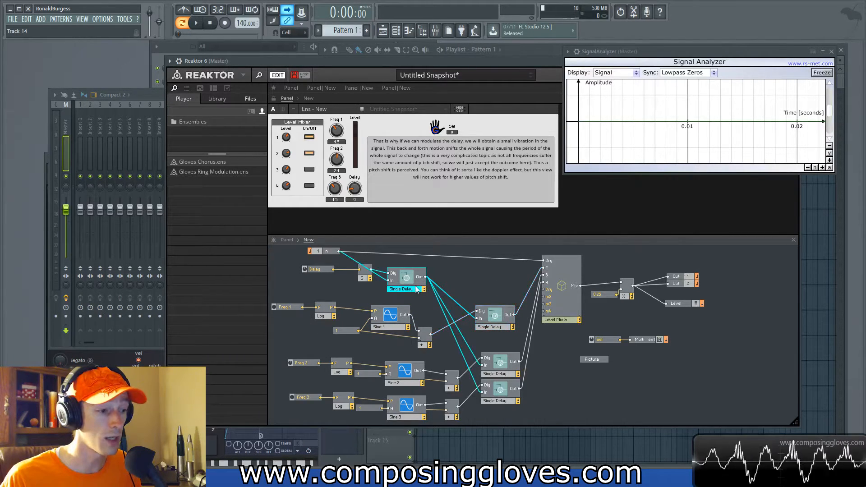
pyautogui.moveTo(496, 341)
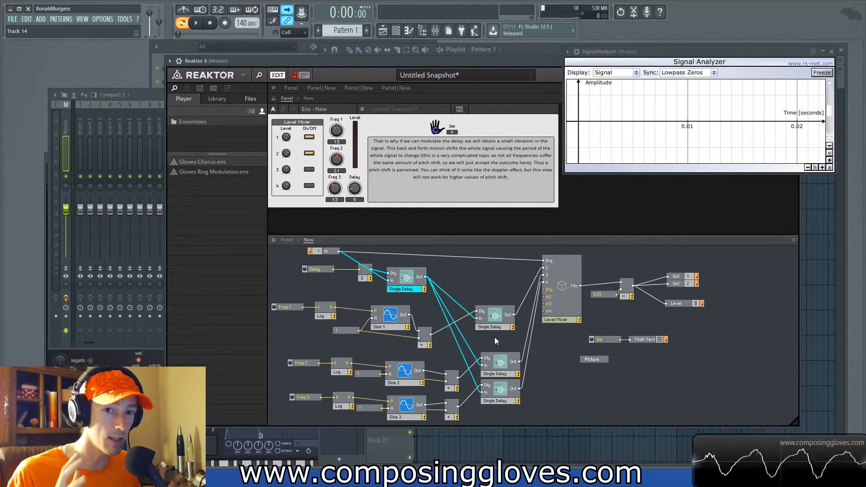
pyautogui.moveTo(497, 343)
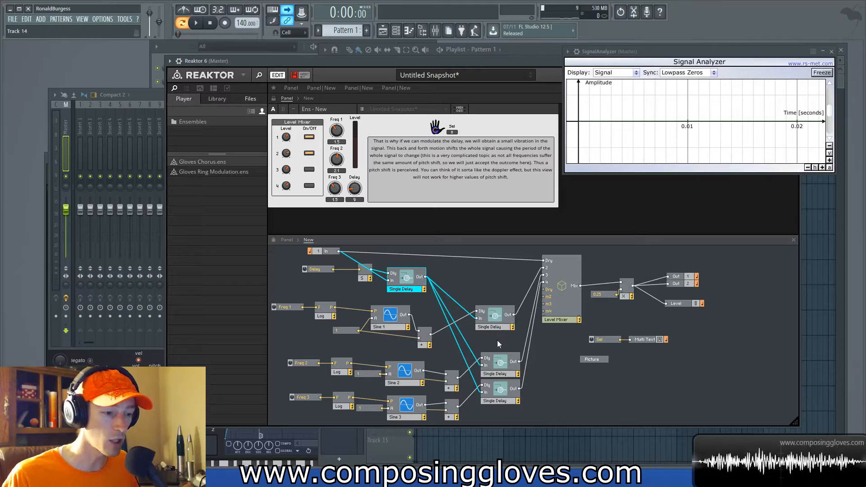
pyautogui.moveTo(487, 390)
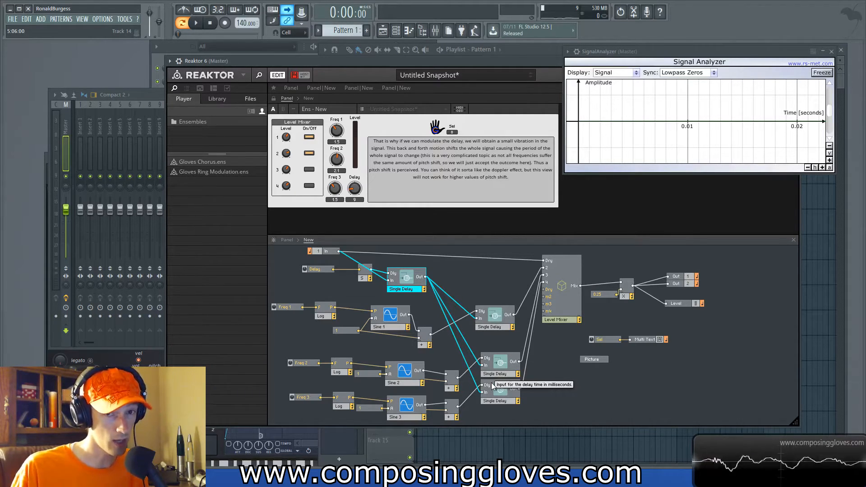
pyautogui.moveTo(260, 148)
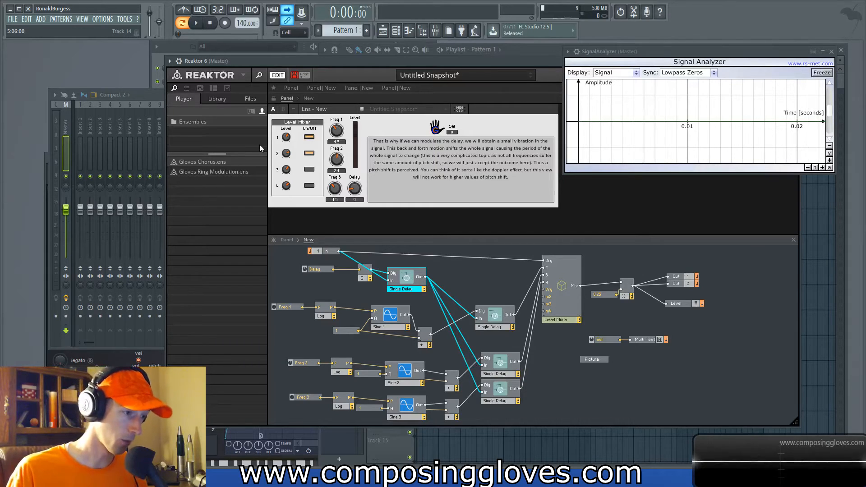